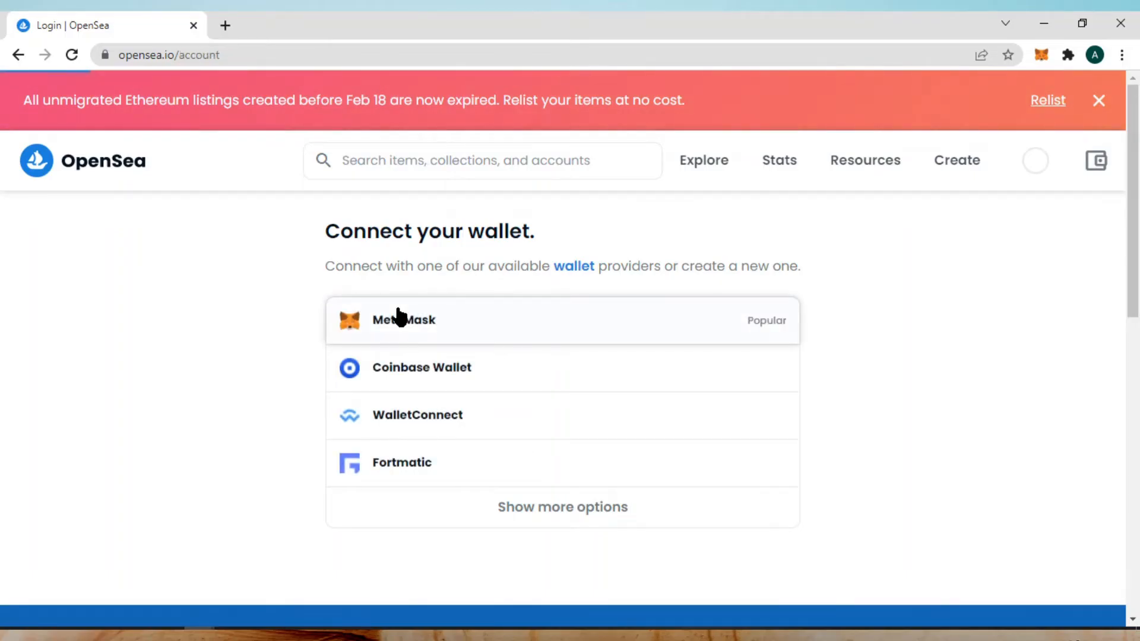
Connect the MetaMask wallet on OpenSea and land on the account profile page
click(403, 321)
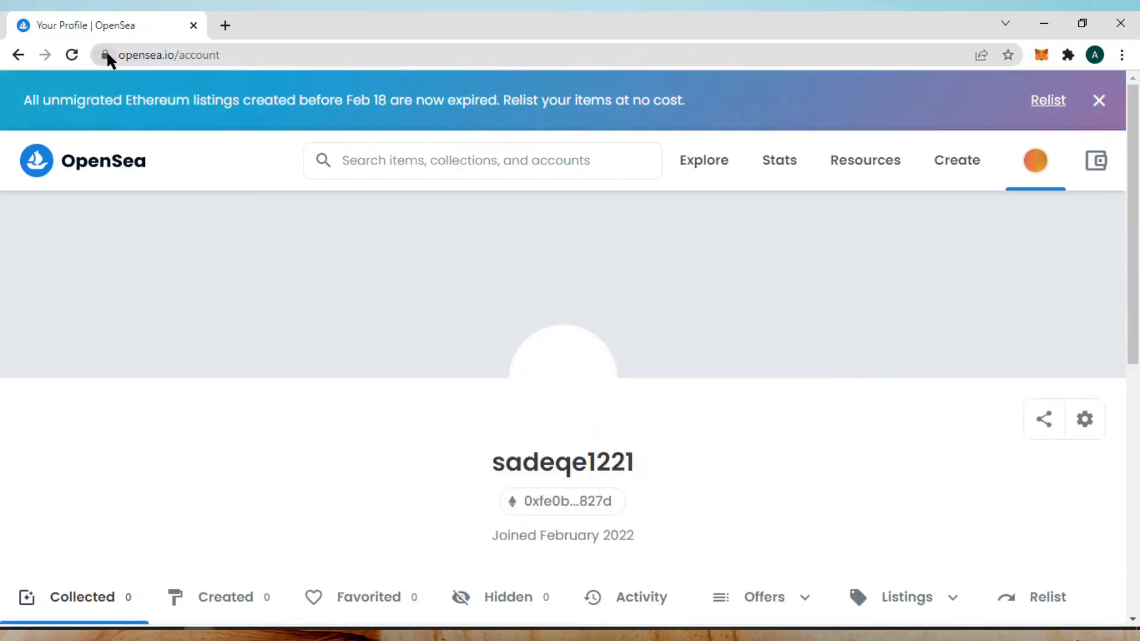
From the padlock site info, toggle opensea.io's Pop-ups and redirects permission and reload the page
click(107, 55)
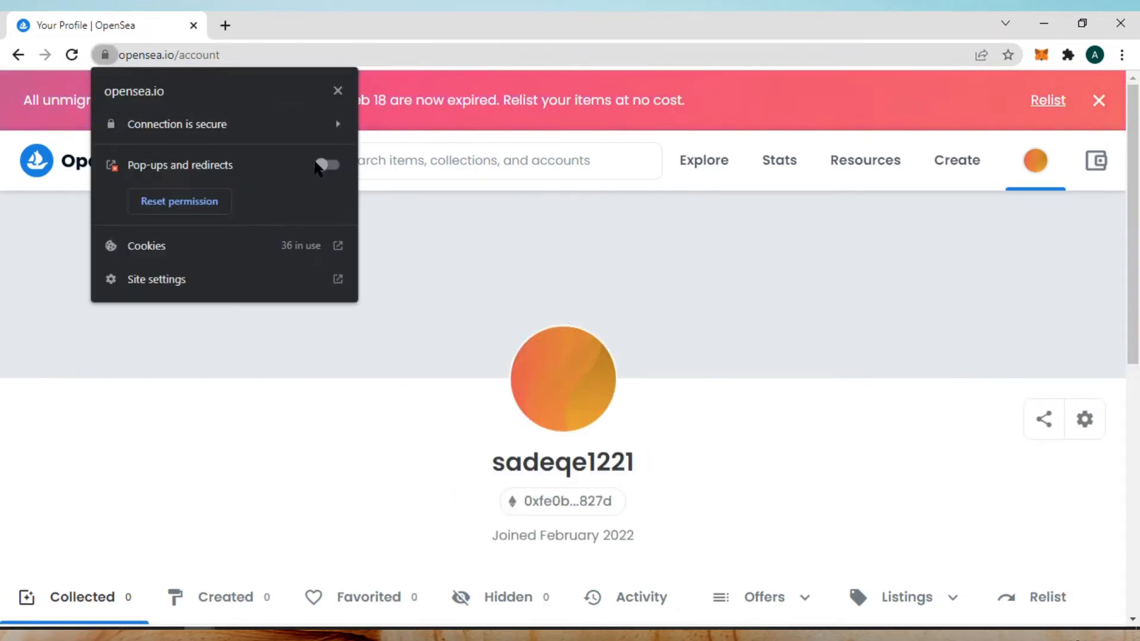
click(328, 165)
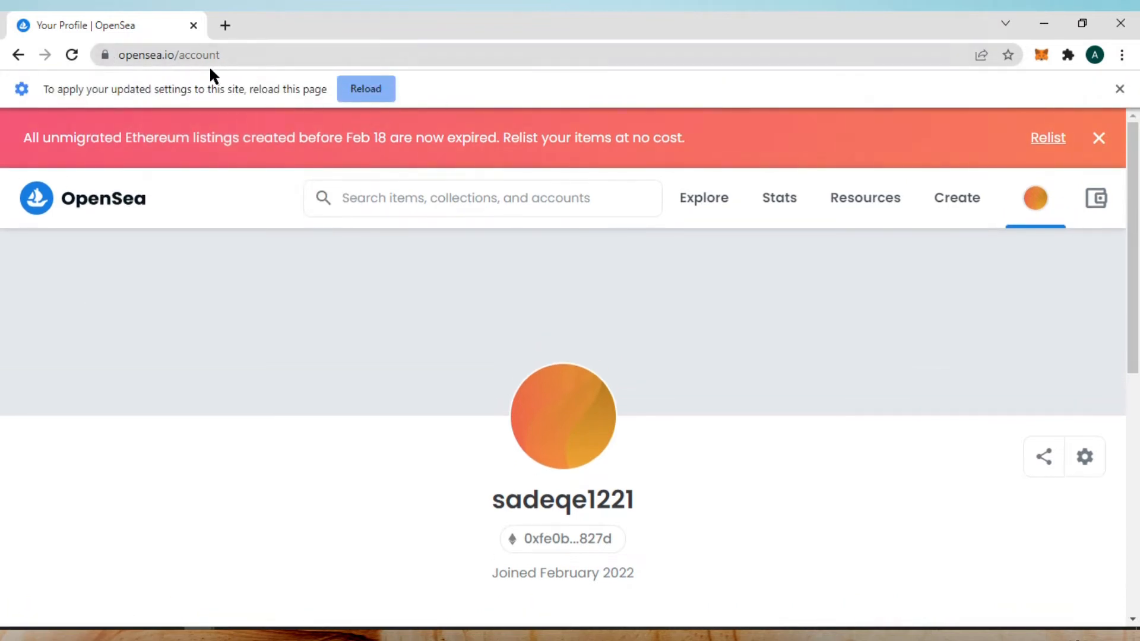
click(365, 88)
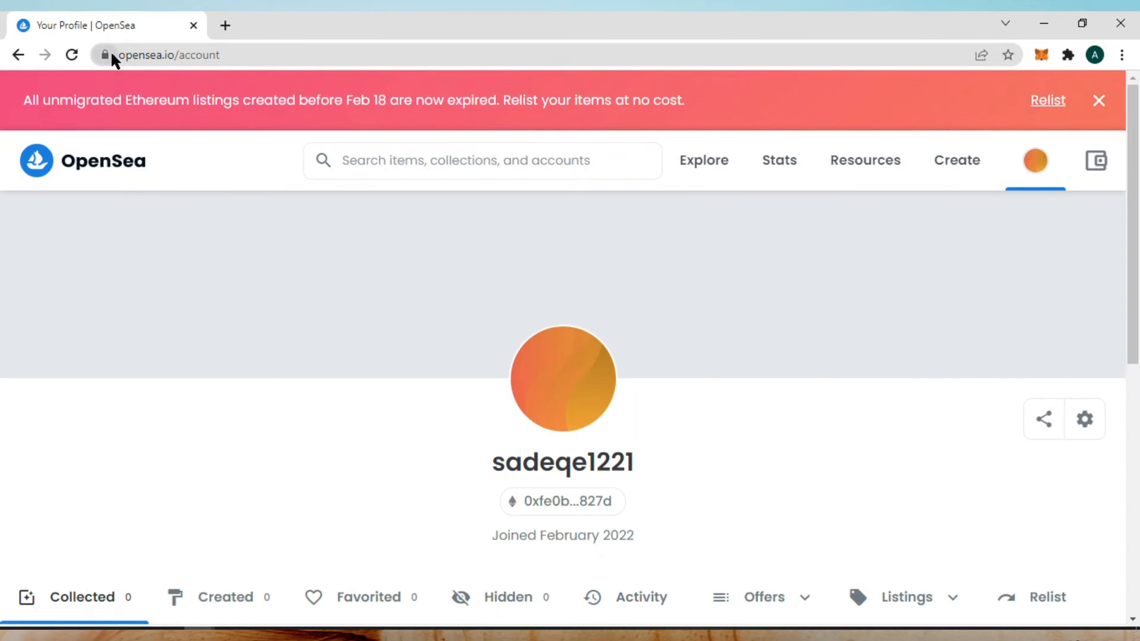
From the padlock site info, go to the full Chrome site settings for opensea.io
click(107, 54)
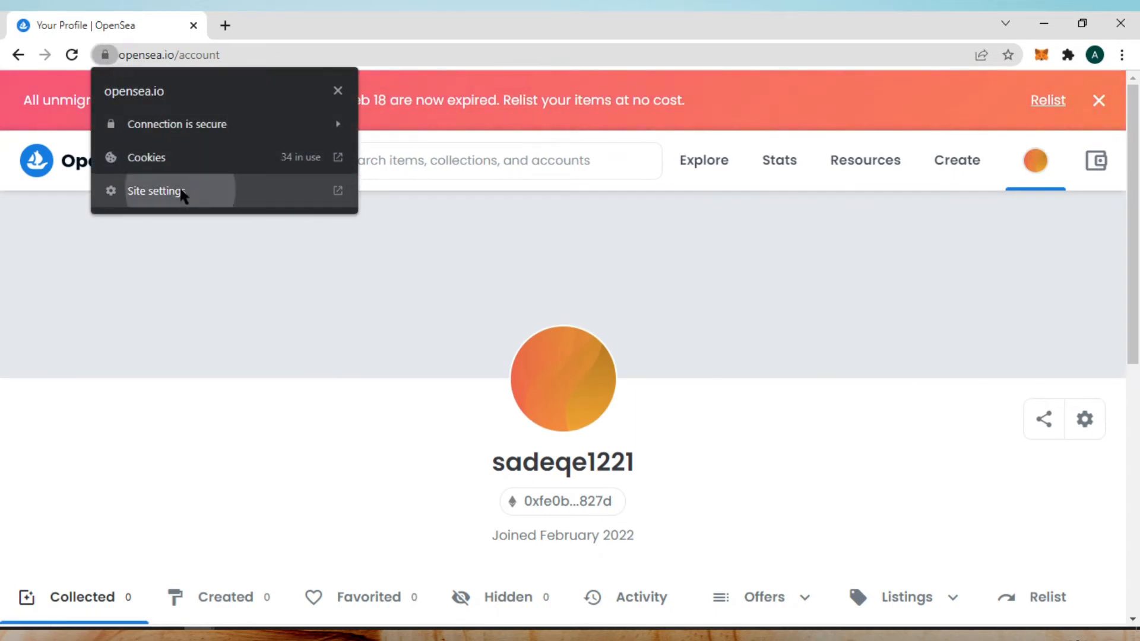
click(157, 190)
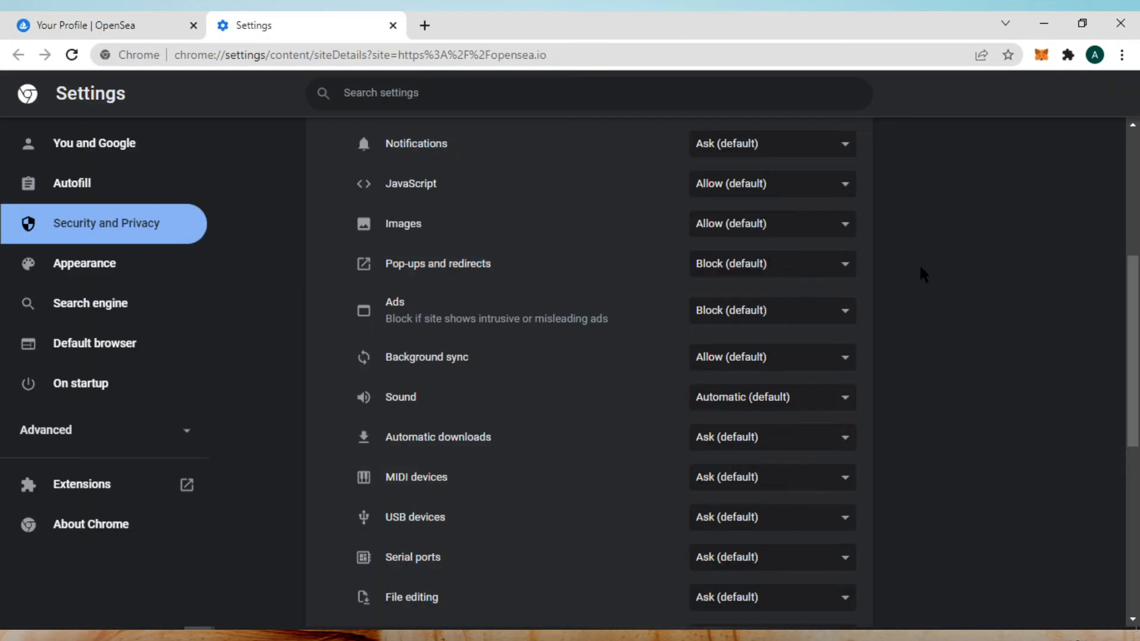
Expand the Pop-ups and redirects permission choices: Block (default), Allow, Block
click(772, 264)
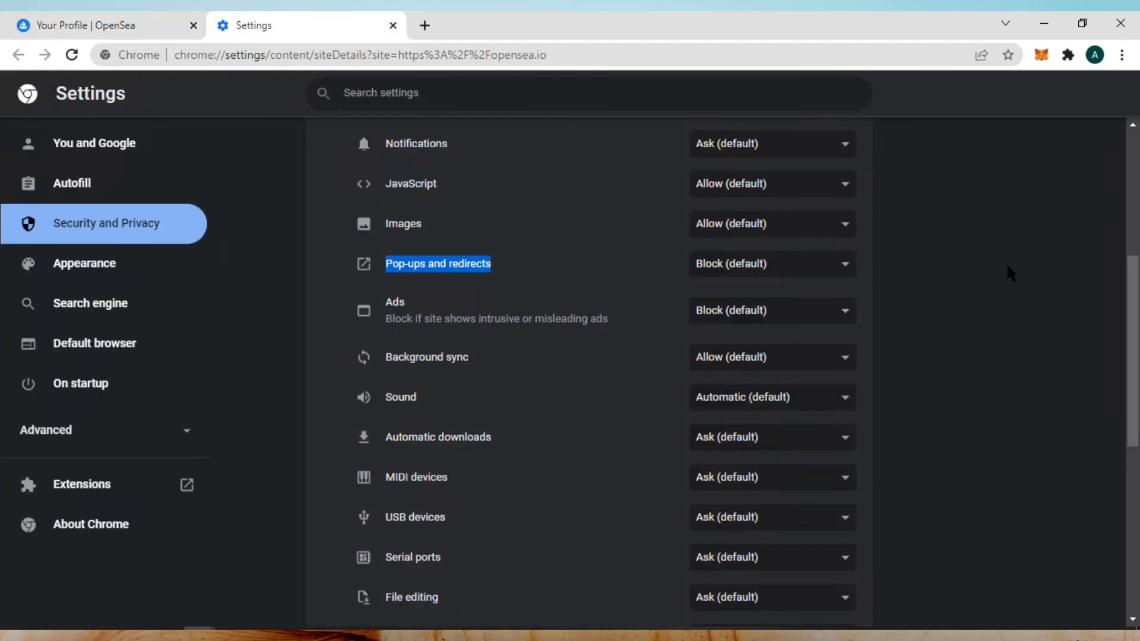
click(772, 264)
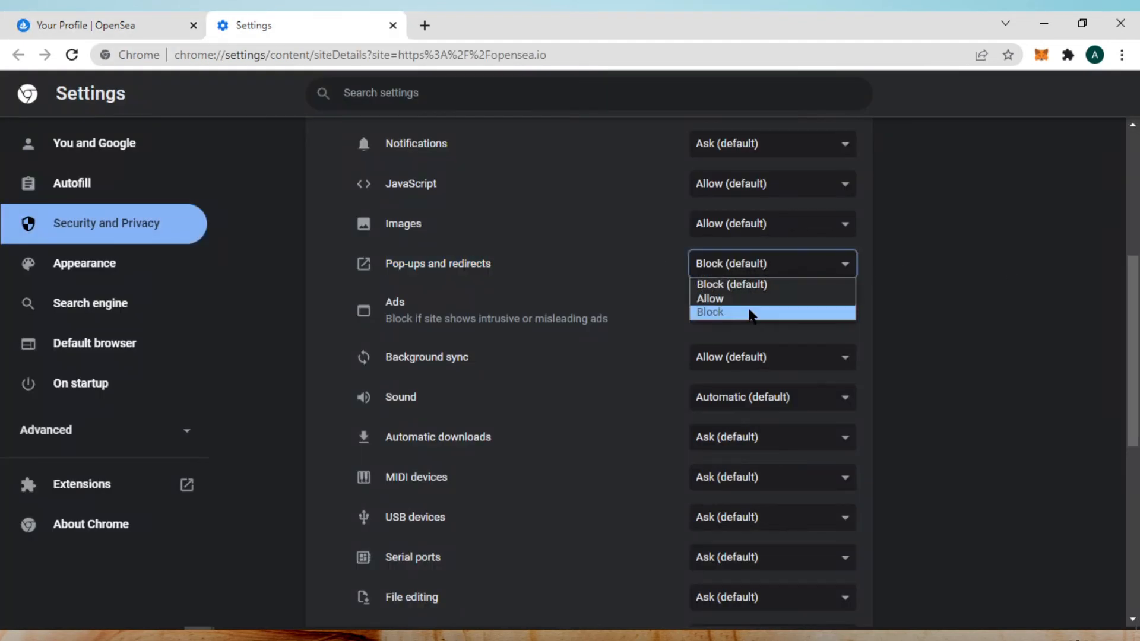